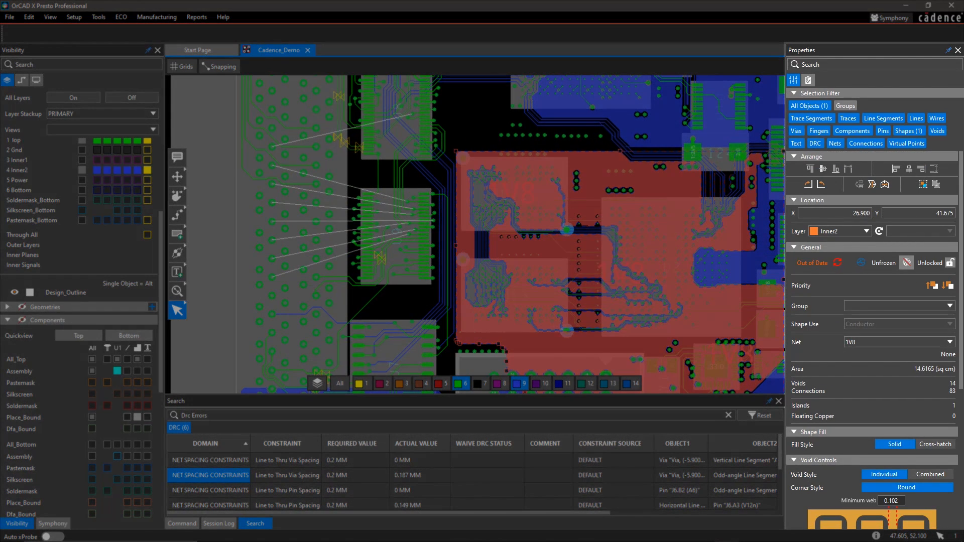
# Scroll the Properties panel to the Status summary of unplaced, unrouted and DRC counts
pyautogui.scroll(-3)
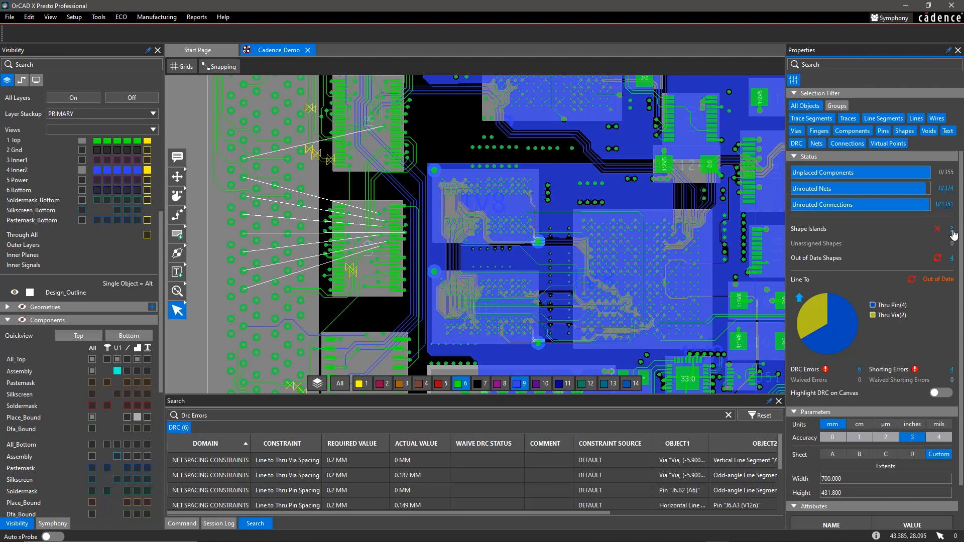
# List the 8 unrouted nets from the Status link and find nets D0 and D1
pyautogui.click(947, 189)
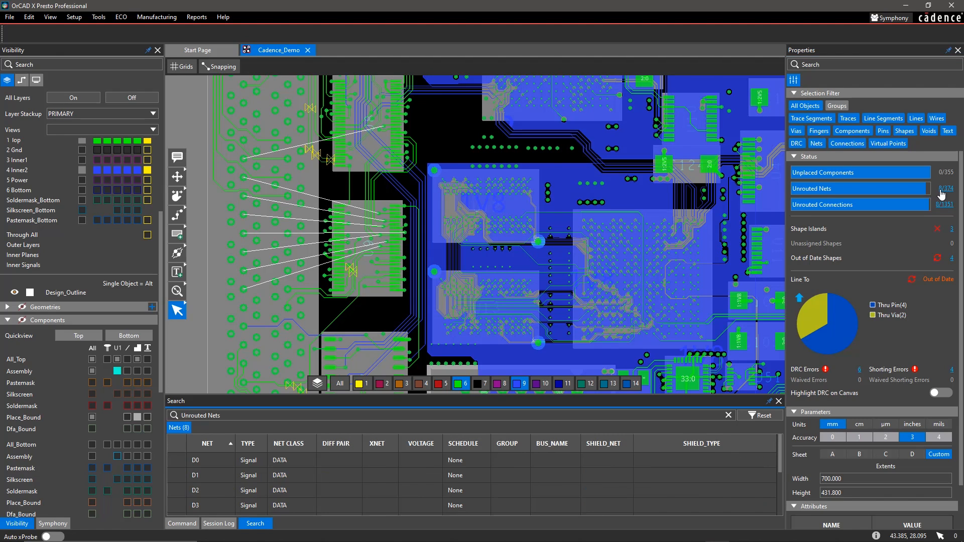
pyautogui.scroll(-3)
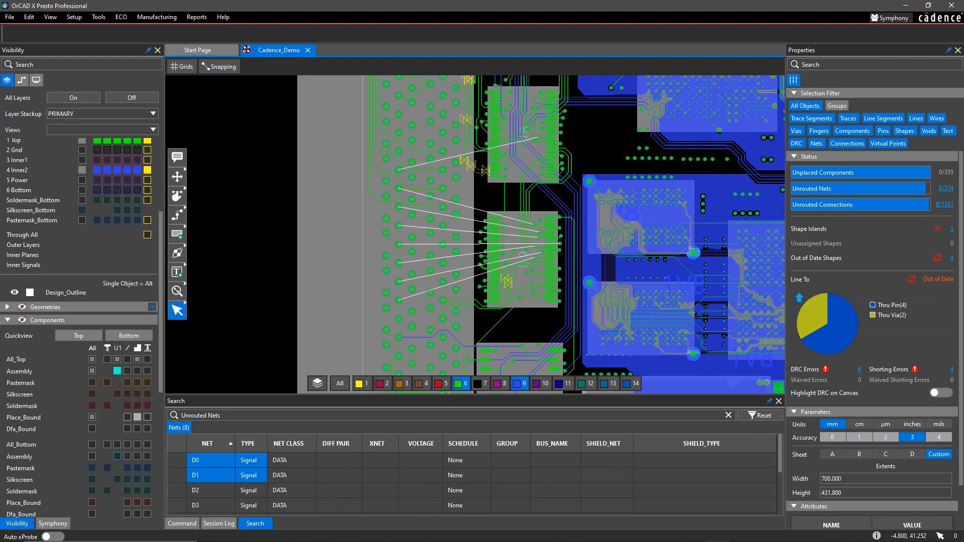
# Select IC U9 and search its part number to list U6, U8 and U9
pyautogui.click(522, 263)
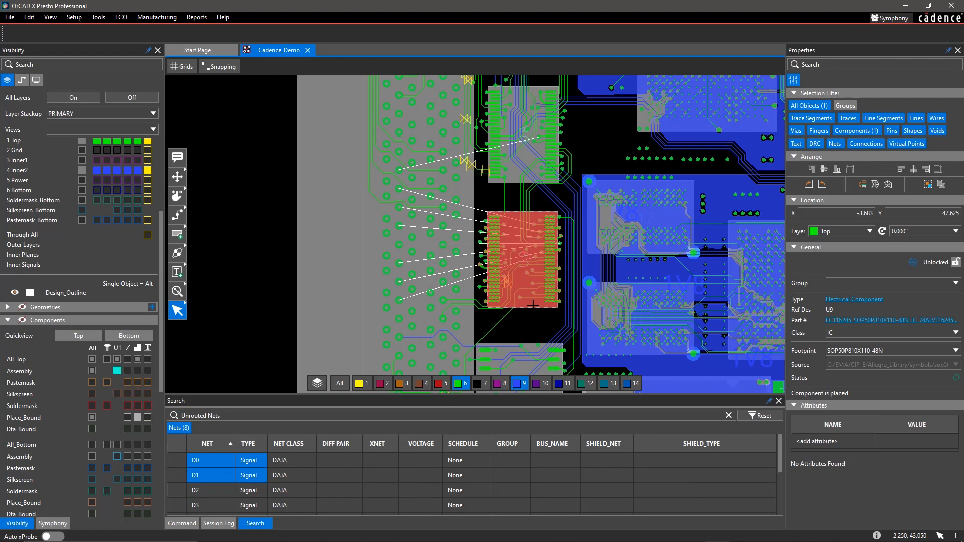
pyautogui.moveTo(876, 318)
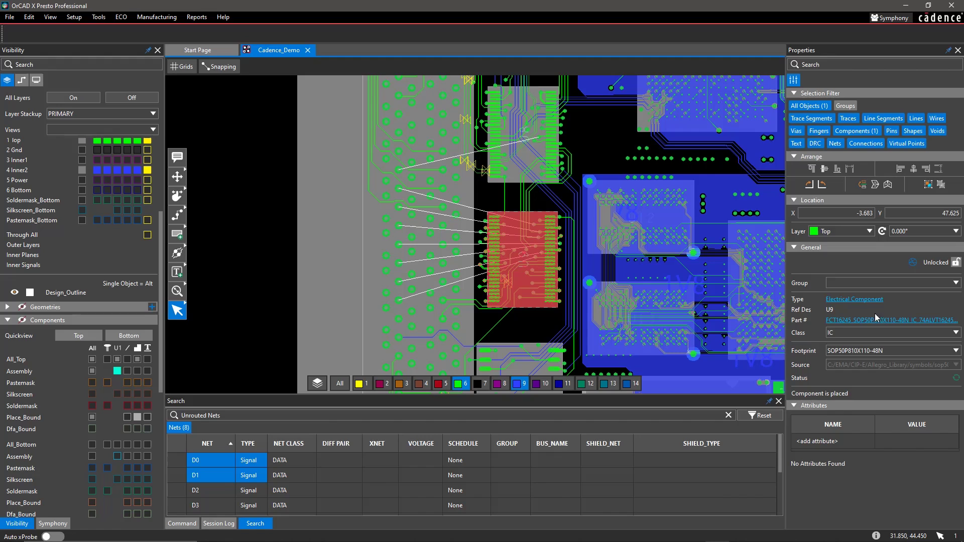
pyautogui.click(892, 320)
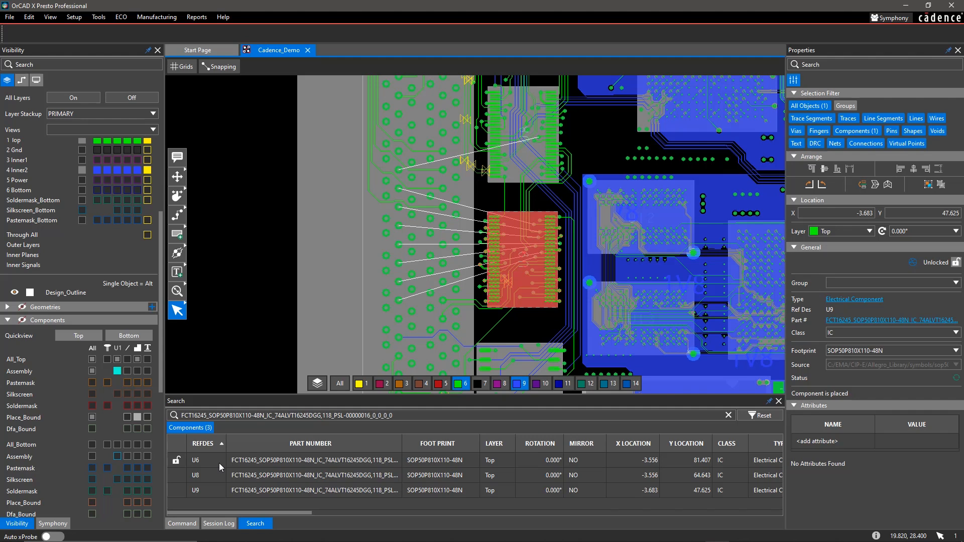
pyautogui.moveTo(217, 468)
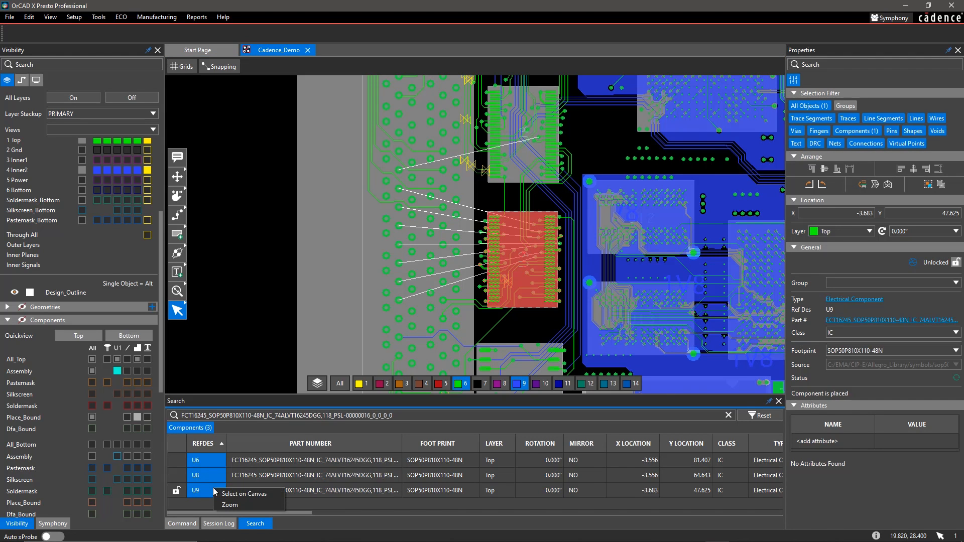
pyautogui.click(245, 493)
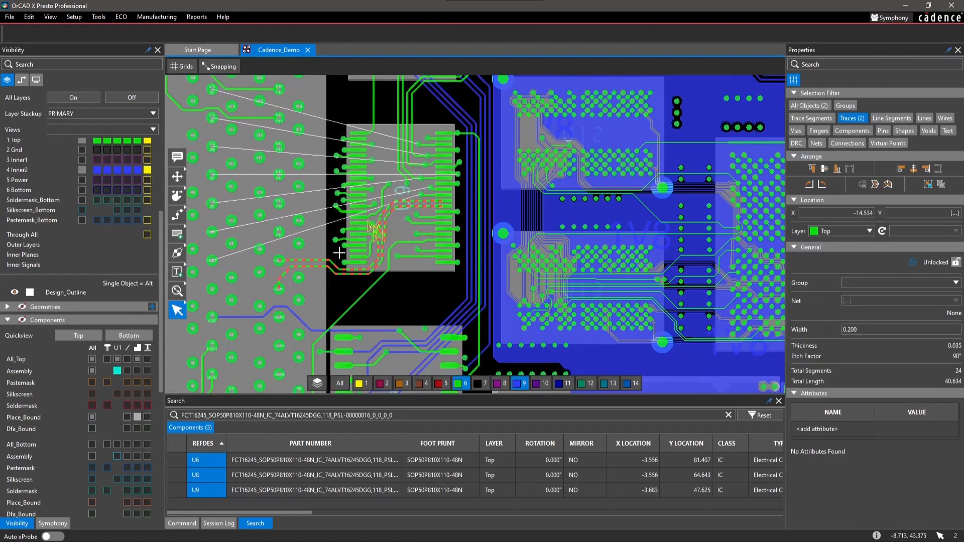
# Set the width of the two selected traces to 0.400
pyautogui.click(873, 330)
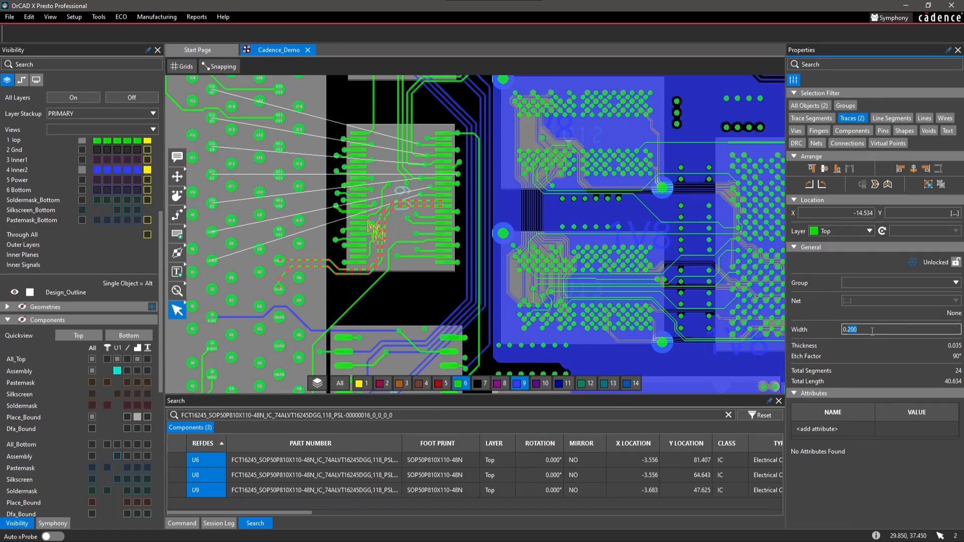
pyautogui.write('0.400')
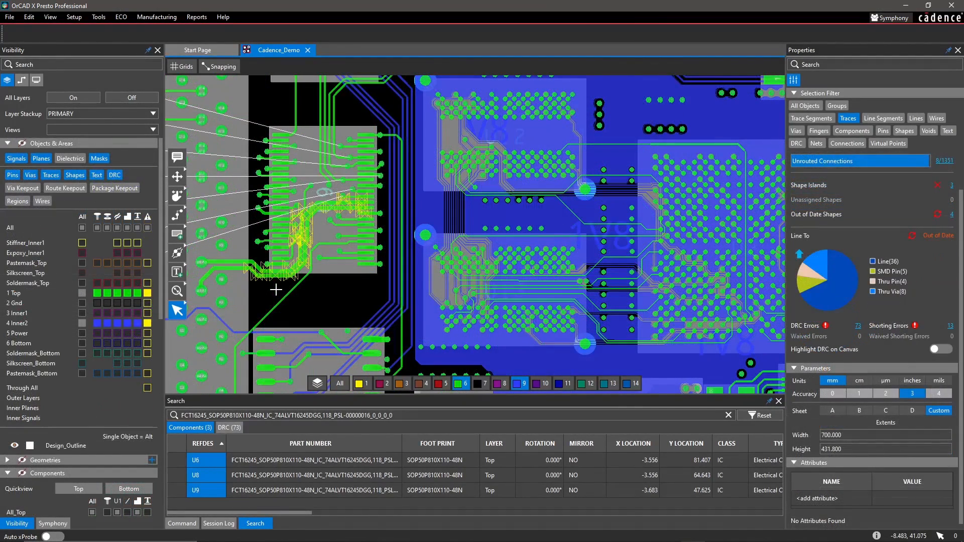
pyautogui.moveTo(553, 204)
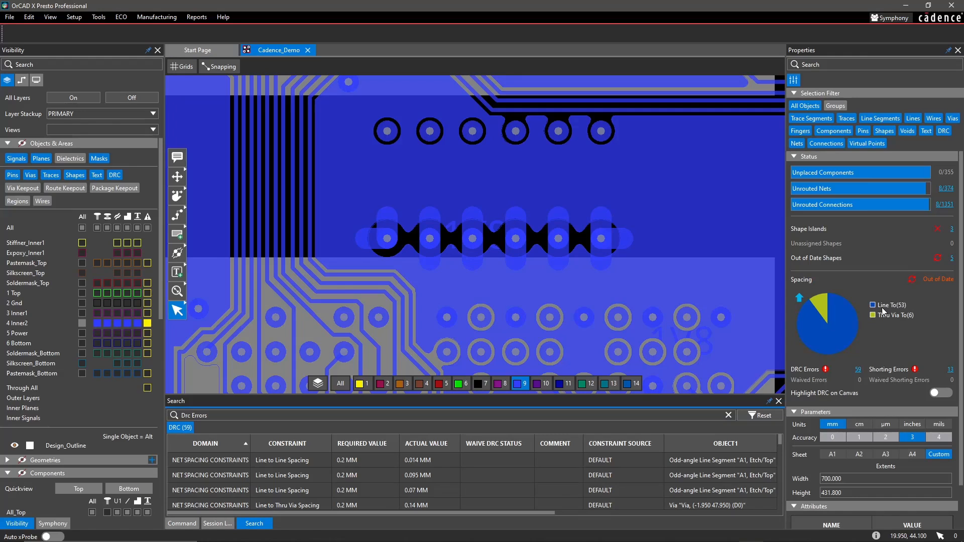
# Filter DRC errors to the 53 line spacing violations and zoom to a 0.15 mm line-to-line error
pyautogui.click(845, 329)
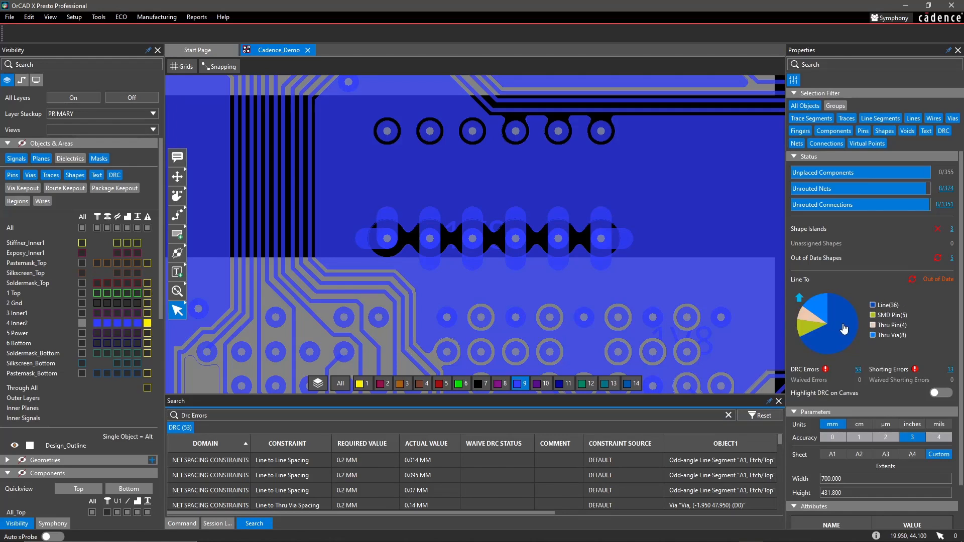
pyautogui.moveTo(860, 372)
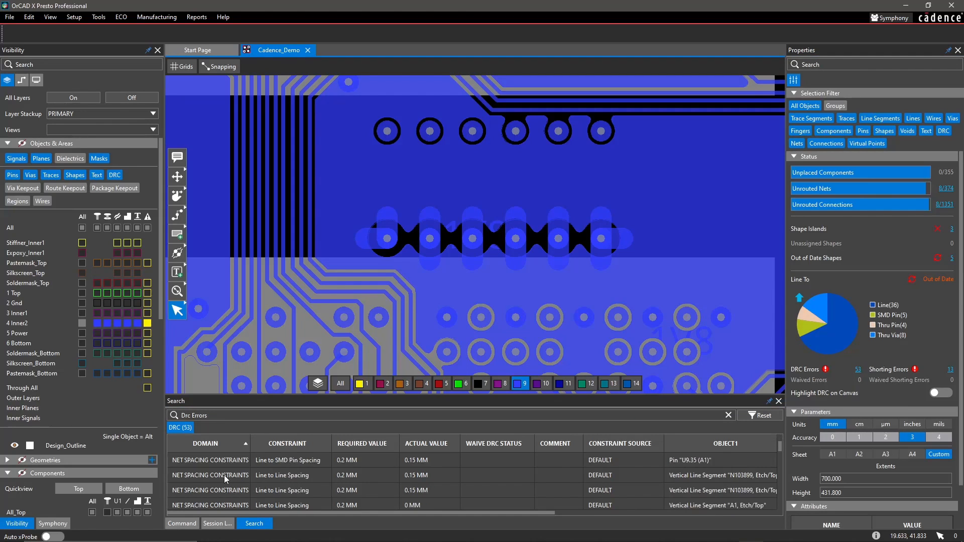
pyautogui.click(225, 476)
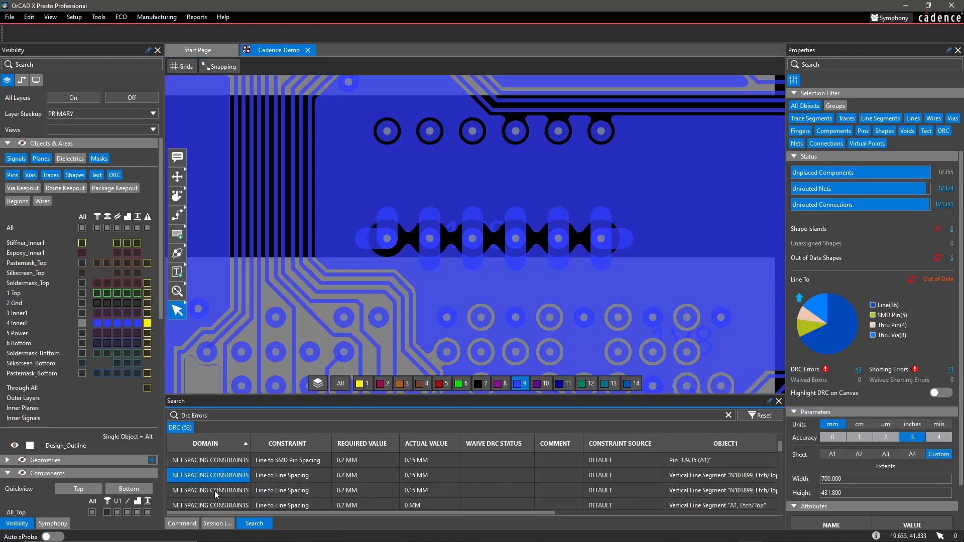
pyautogui.click(217, 490)
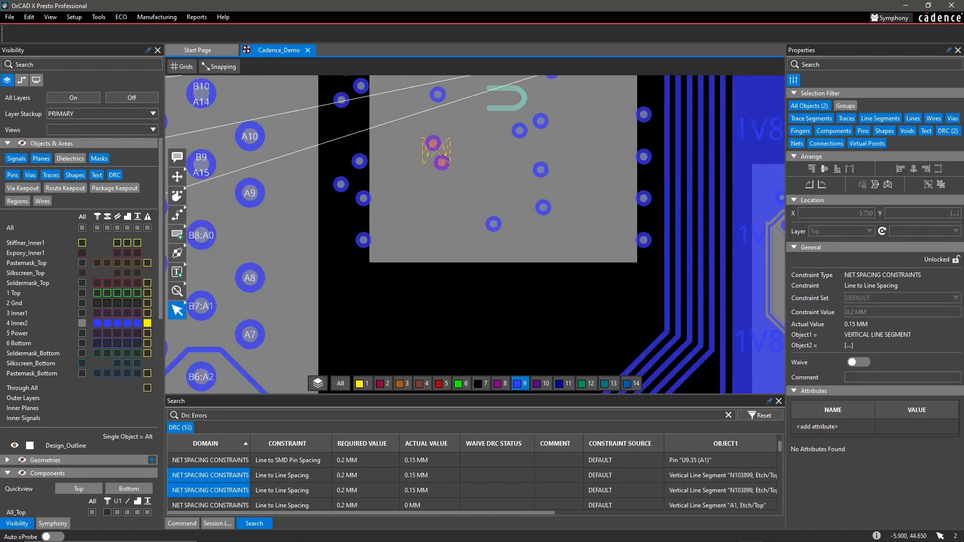